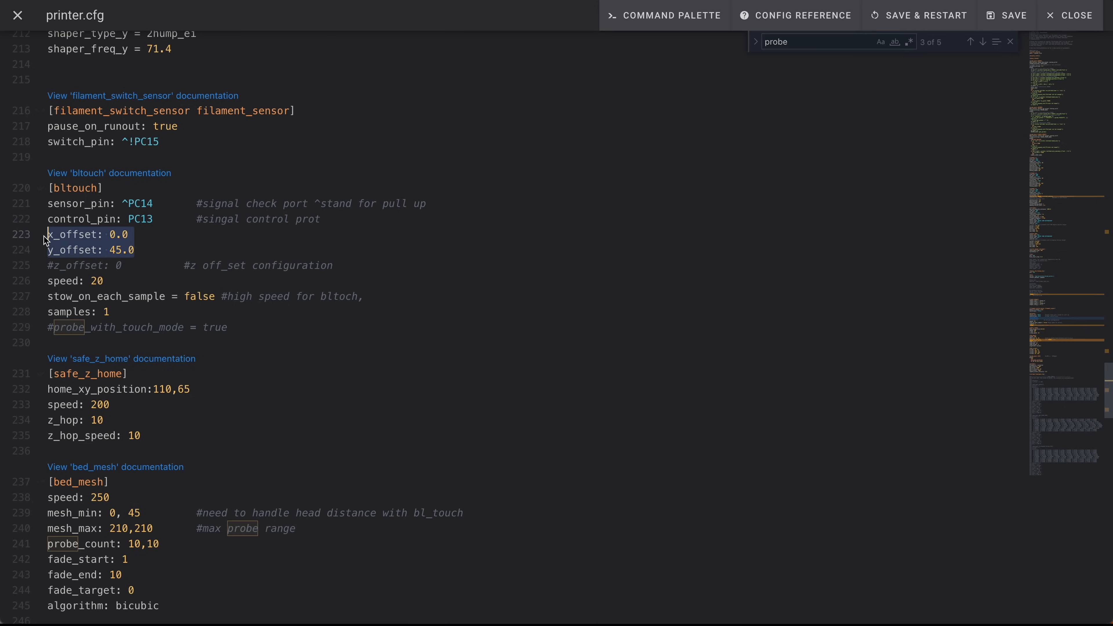
mouse_move(73, 193)
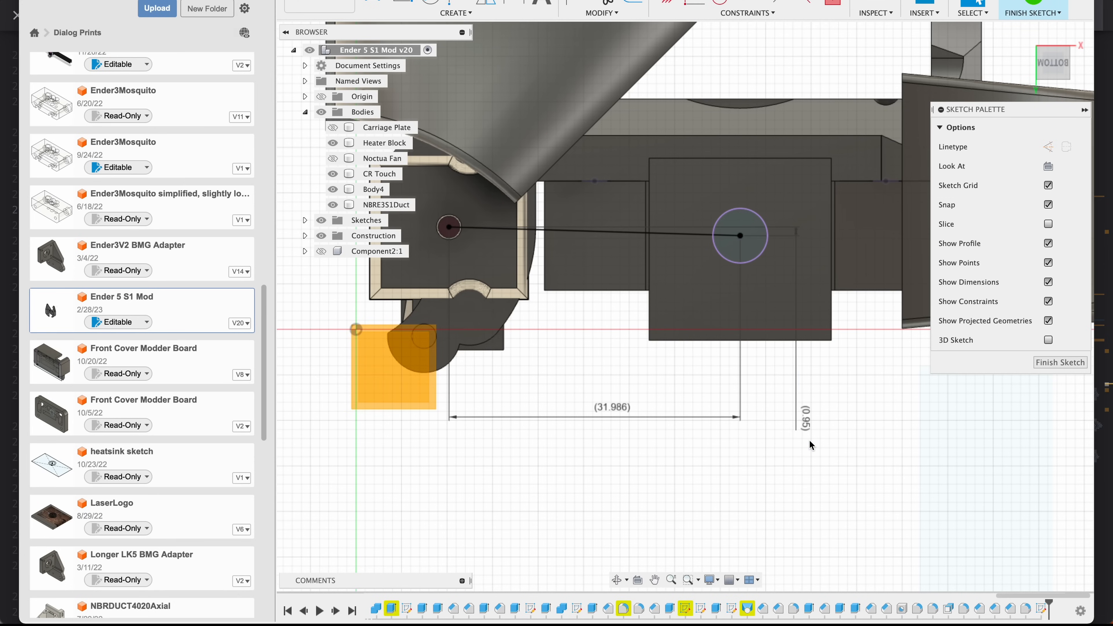
- Edit printer.cfg BLTouch x_offset to -32.0, y_offset 0.0 and home_xy_position 142,110
left_click(611, 407)
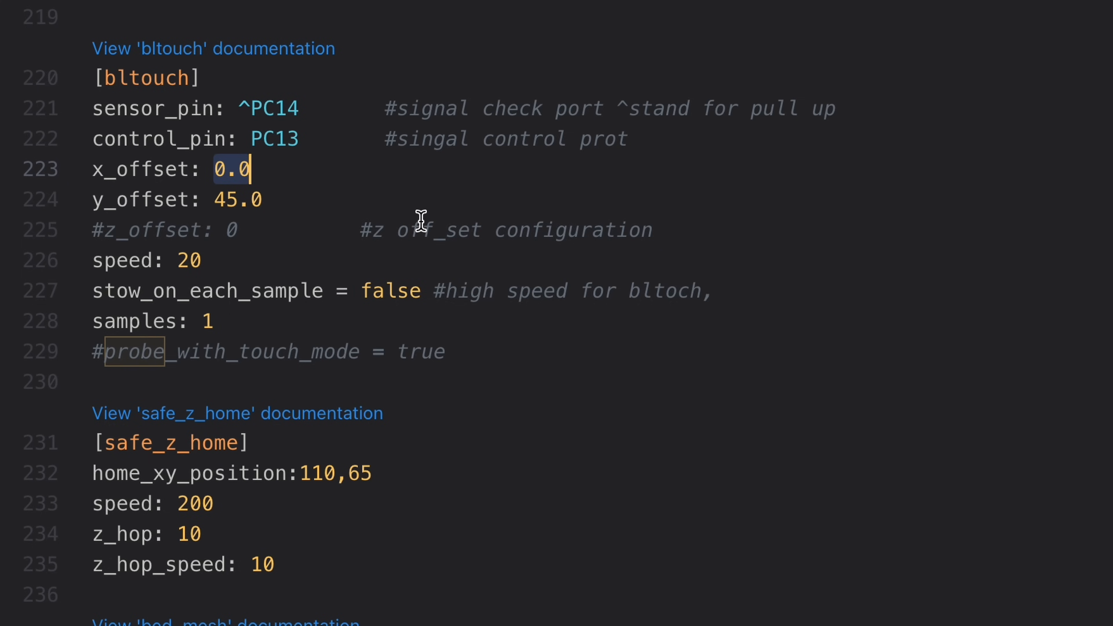
type("-32")
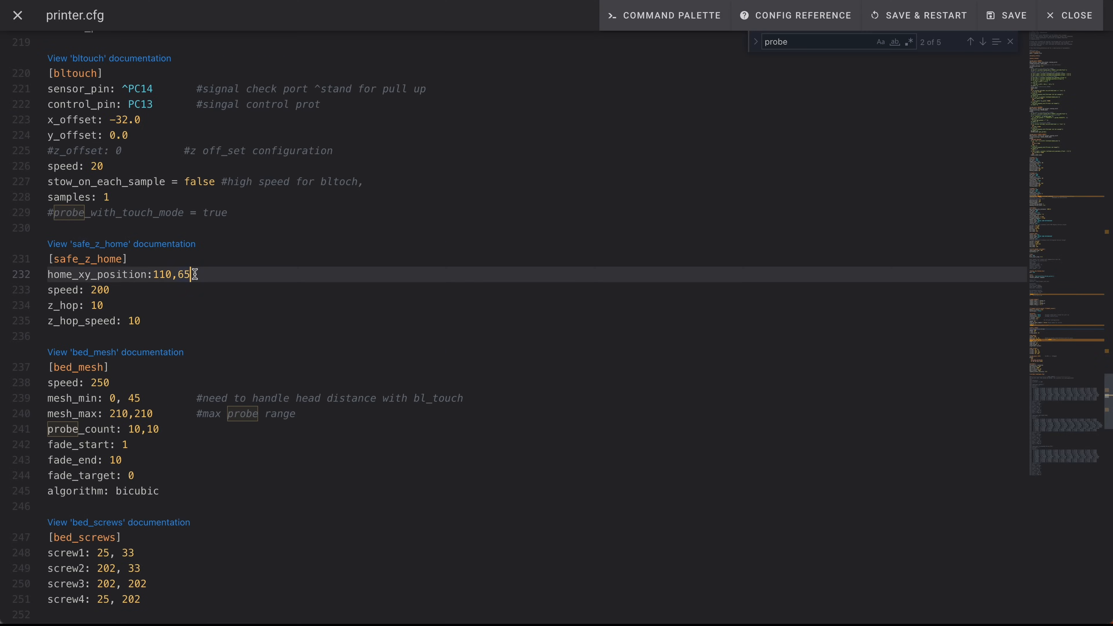
mouse_move(193, 275)
type("110")
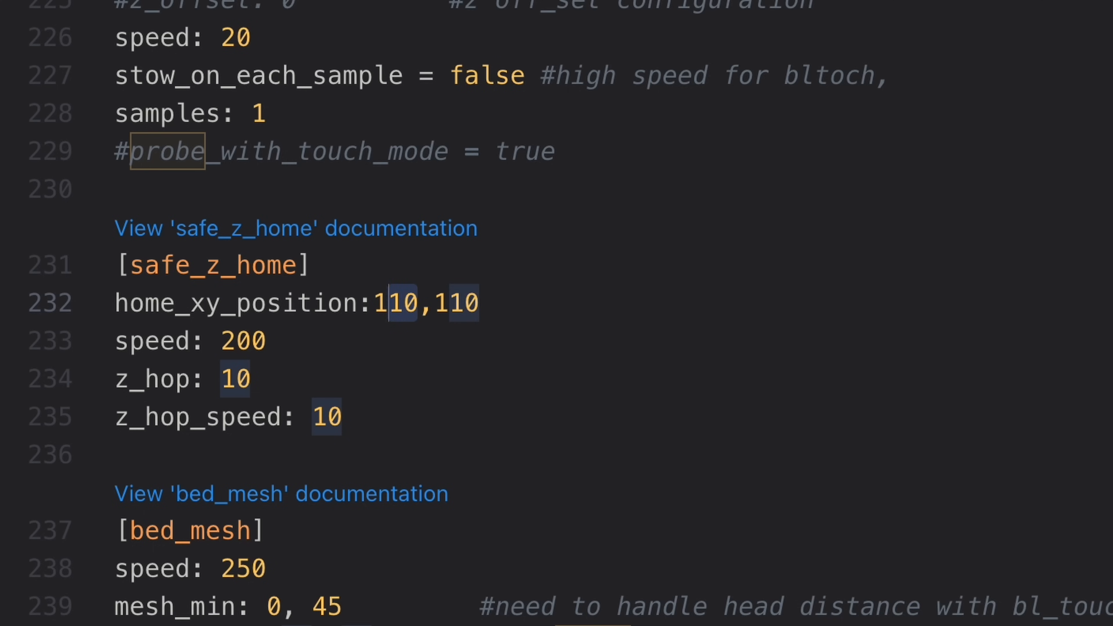
type("42")
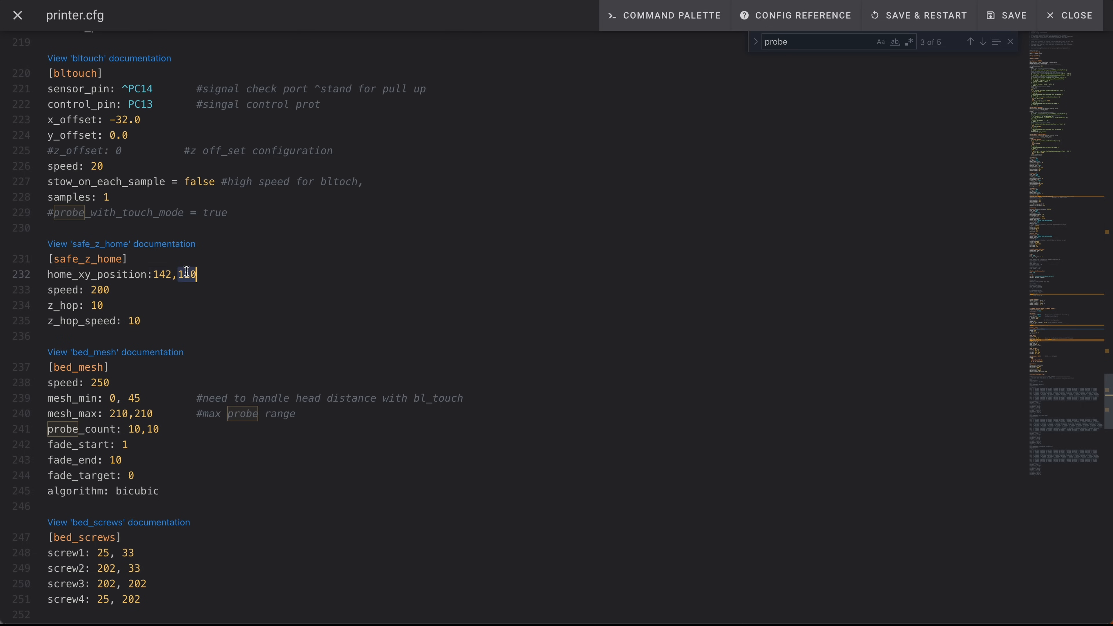
- Inspect the bed mesh shape, then bring up the Configuration Files list with printer.cfg
scroll("down", 3)
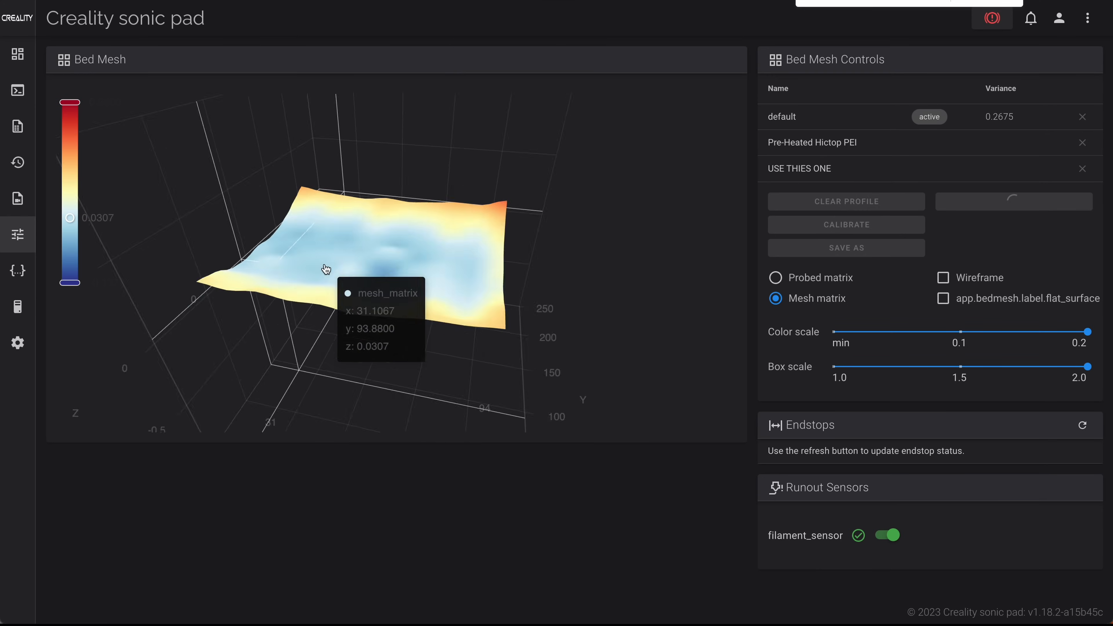
left_click_drag(325, 269, 328, 174)
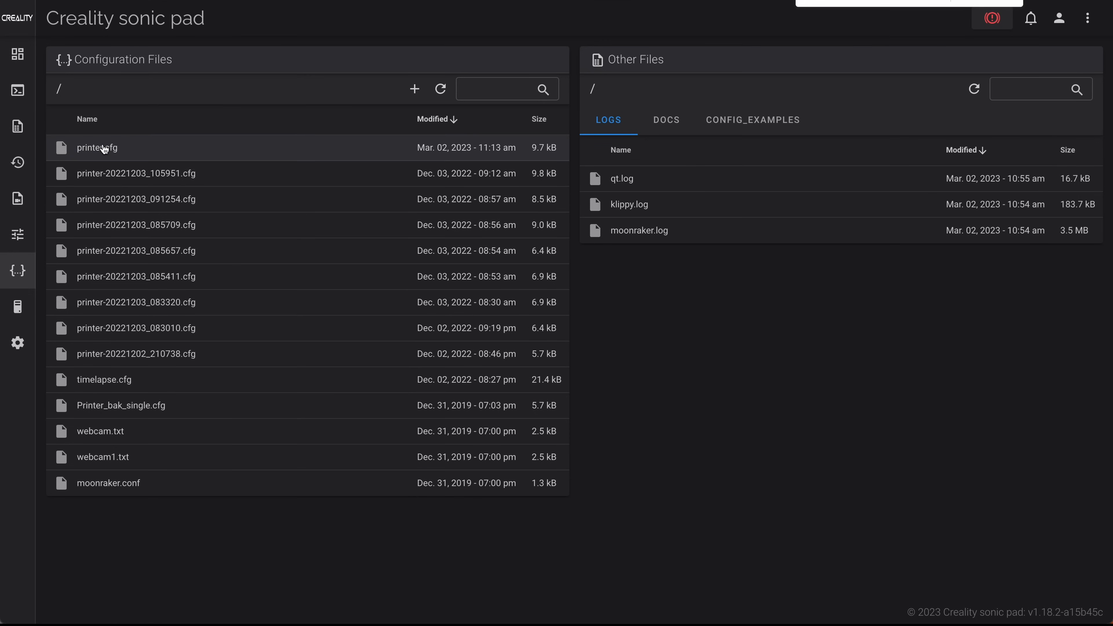
- Set mesh_min to 0, 0 and adjust mesh_max in printer.cfg, then save and restart
left_click(96, 146)
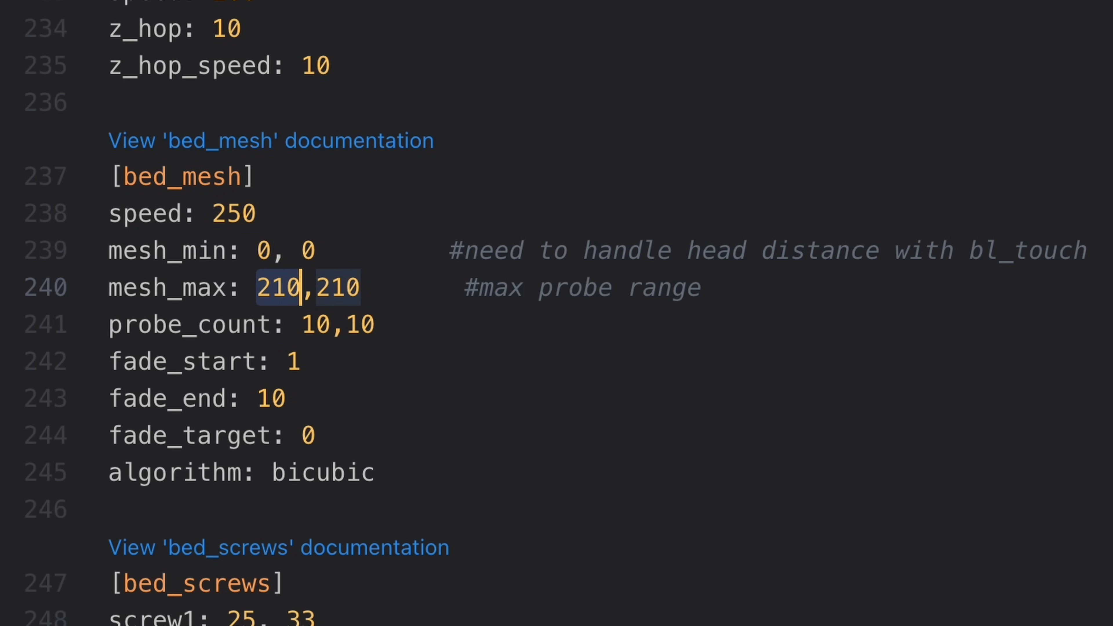
mouse_move(372, 226)
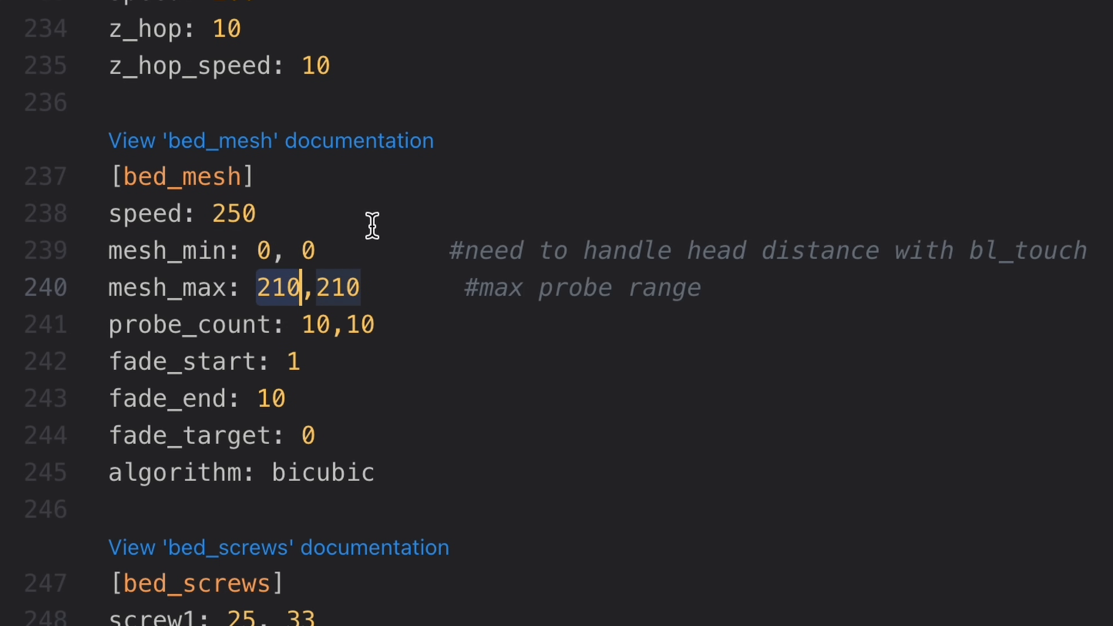
mouse_move(334, 284)
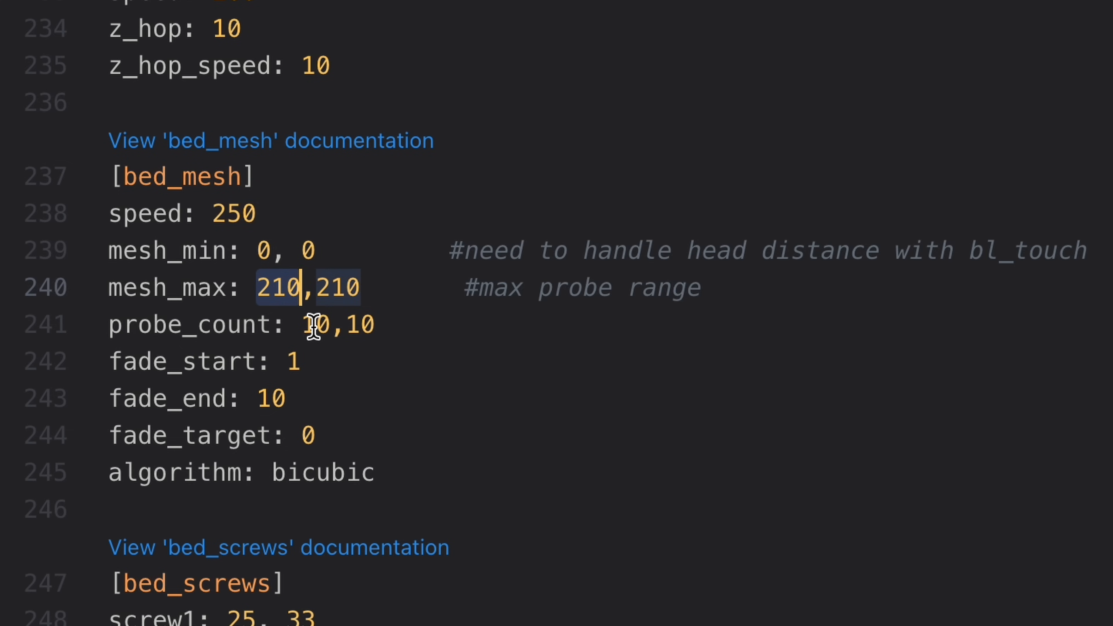
mouse_move(387, 392)
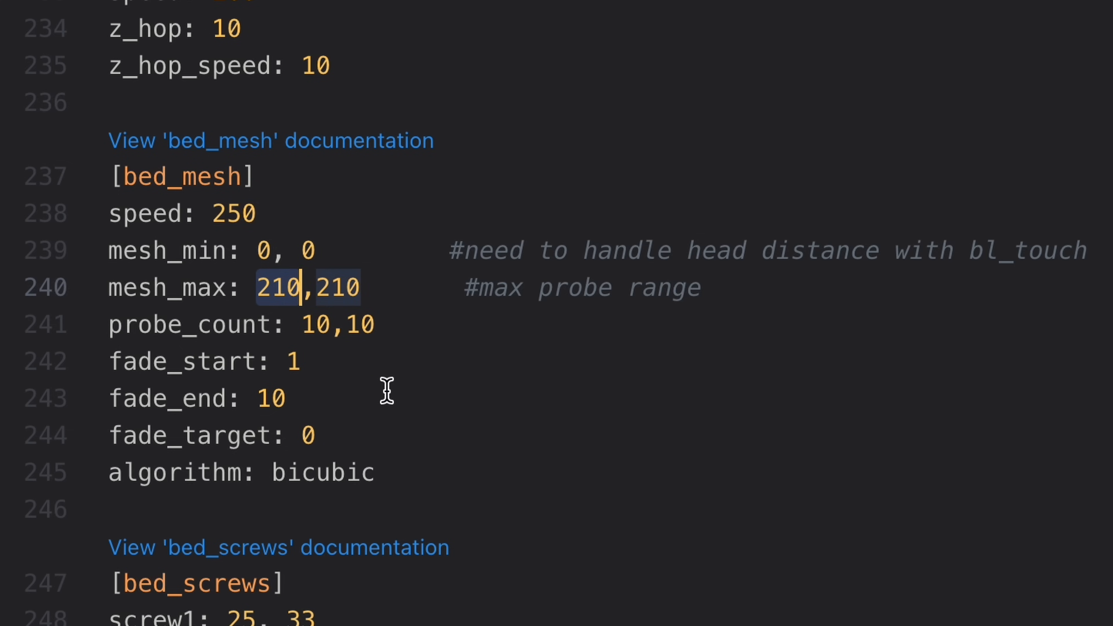
type("17")
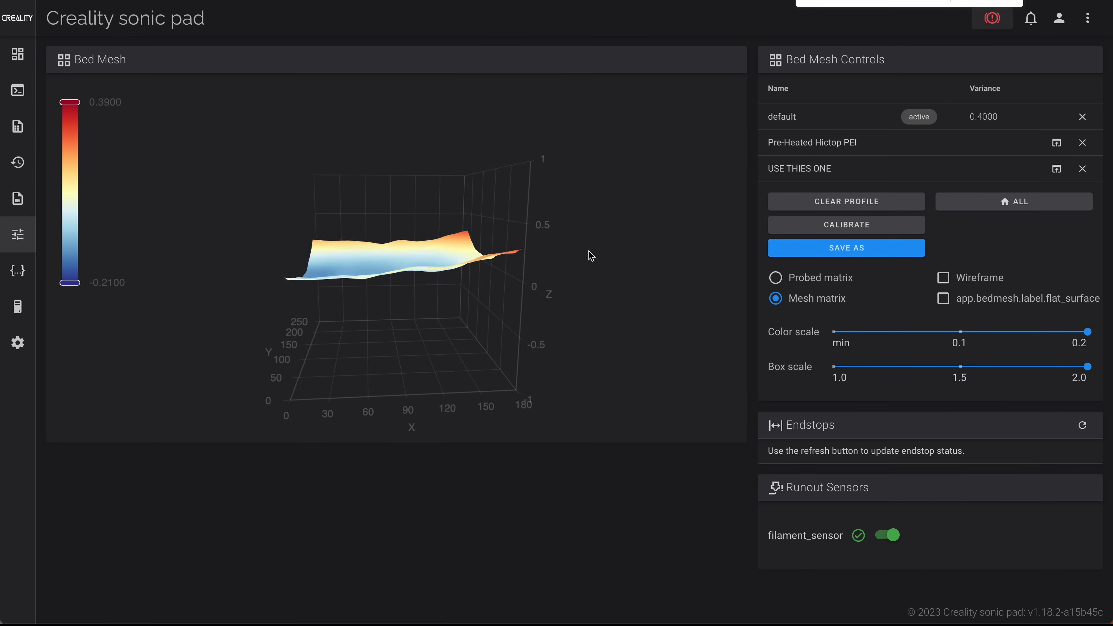
- Calibrate a fresh bed mesh giving the default profile variance 0.4025
left_click_drag(589, 256, 607, 218)
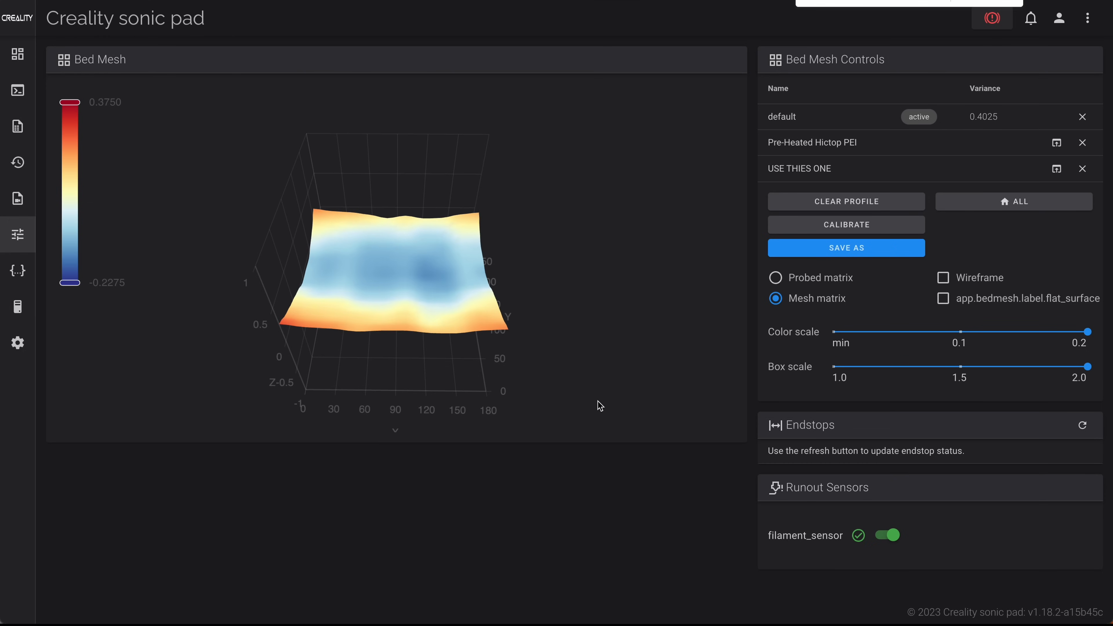
mouse_move(574, 340)
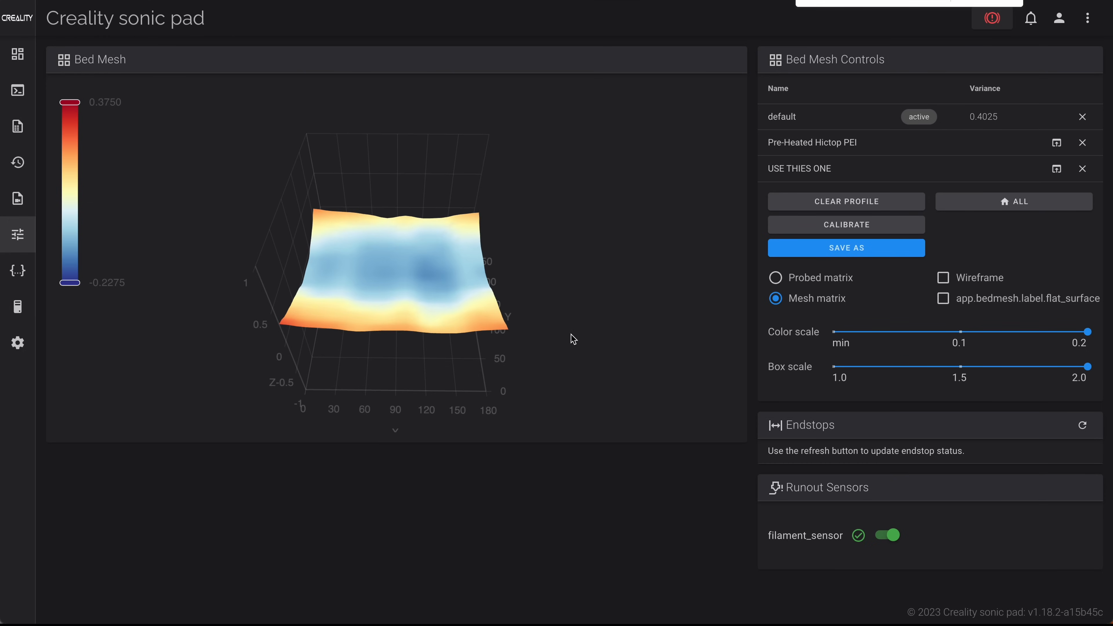
left_click_drag(573, 339, 530, 239)
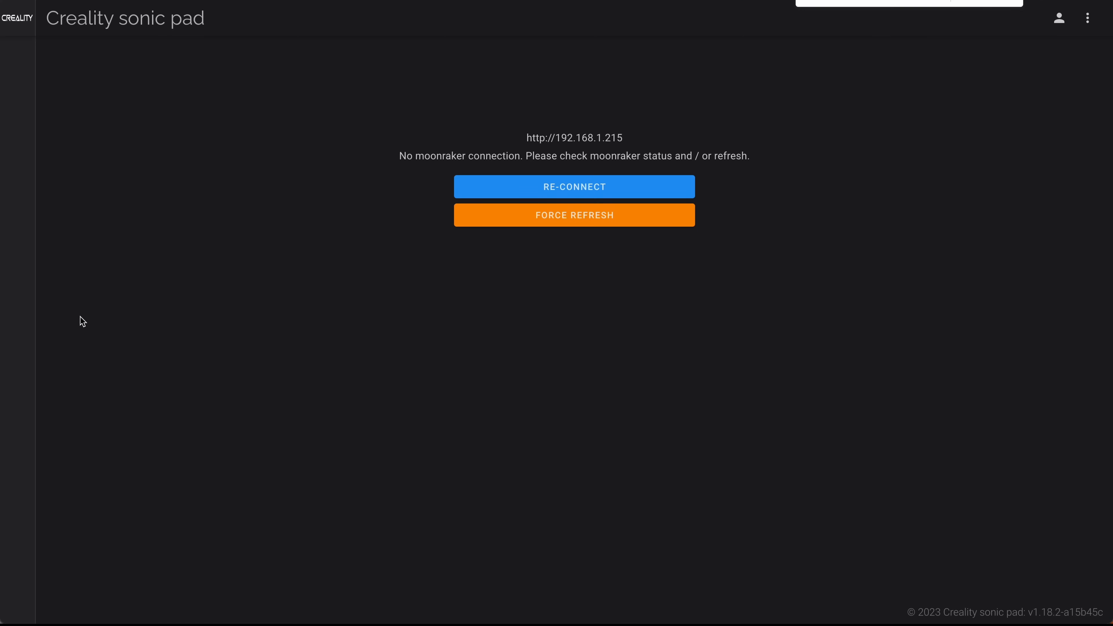
- Reconnect to the printer and start printing E5 S1-boat.gcode from the dashboard
left_click(574, 187)
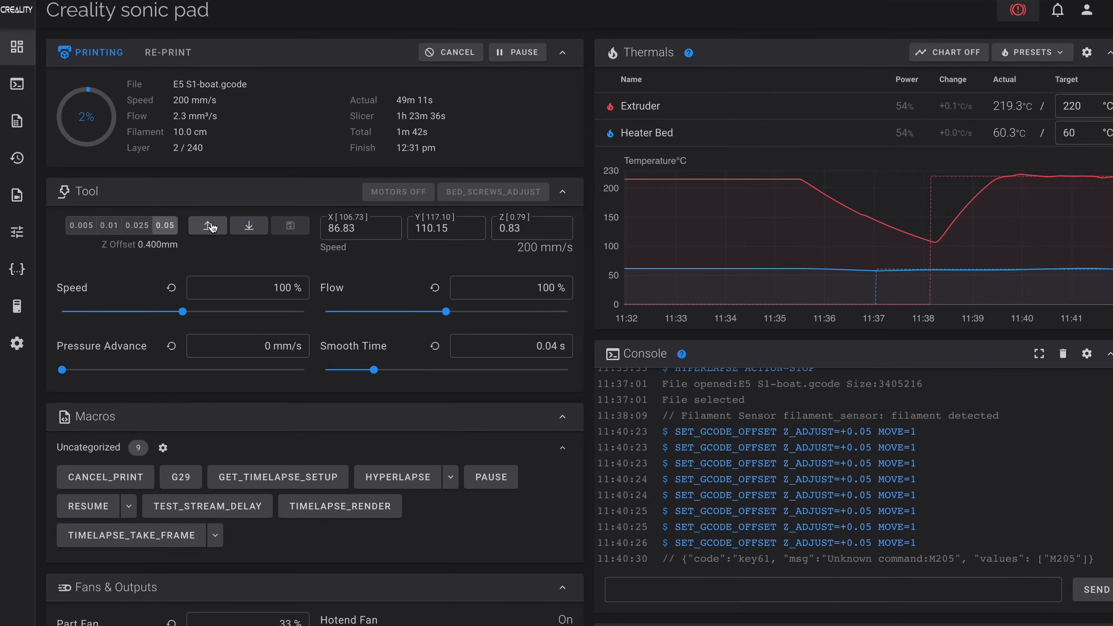
- Raise print speed to 200% (400 mm/s) and scroll to the Printer Limits panel
scroll("down", 3)
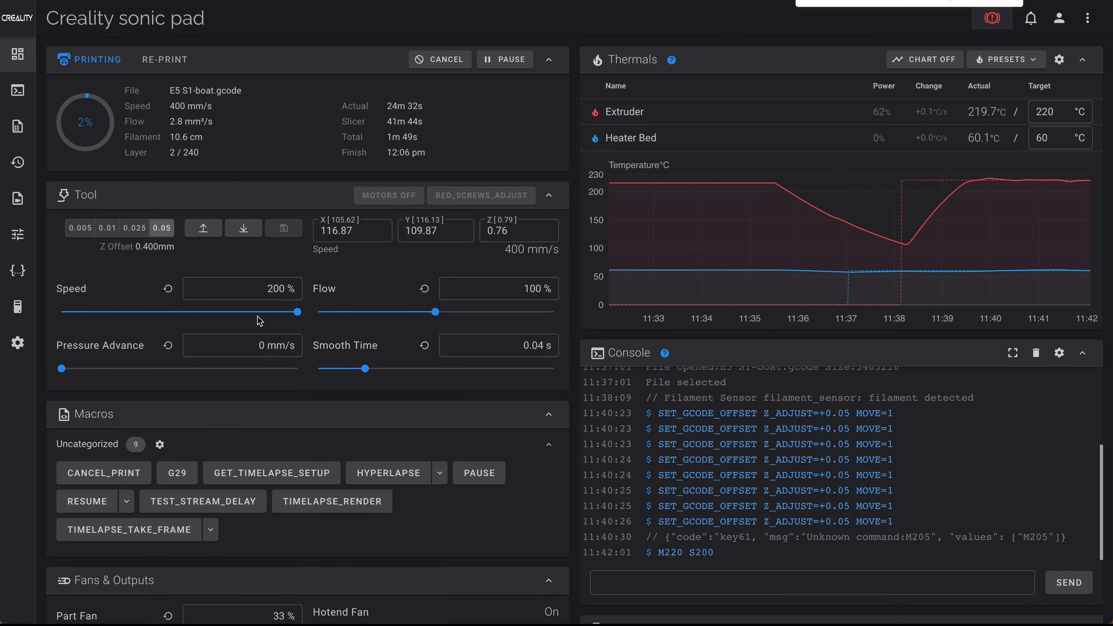
scroll("down", 3)
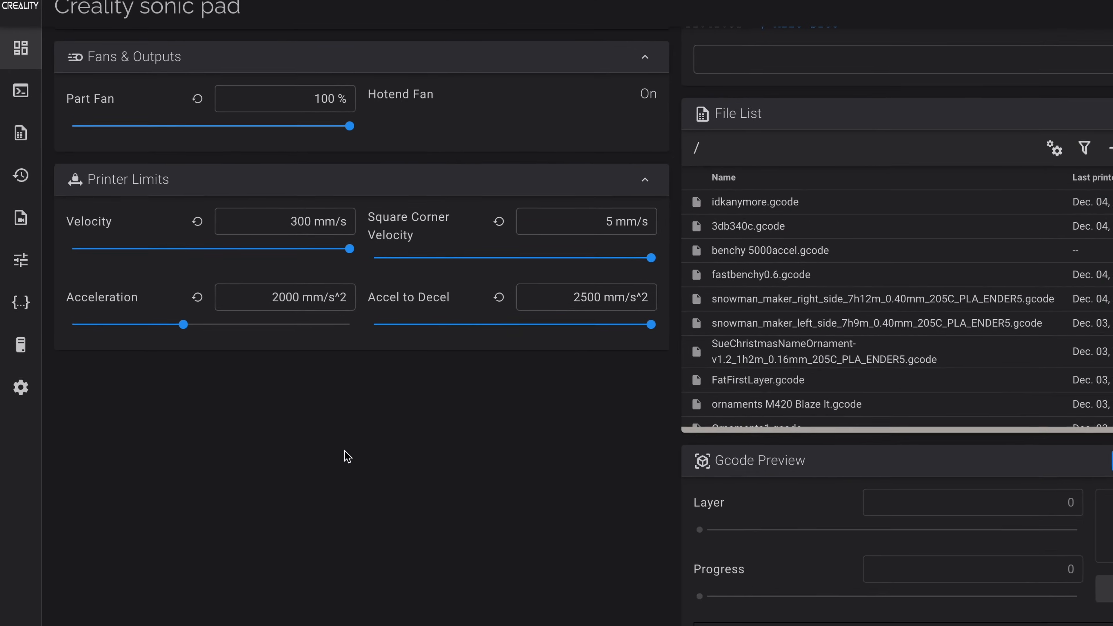